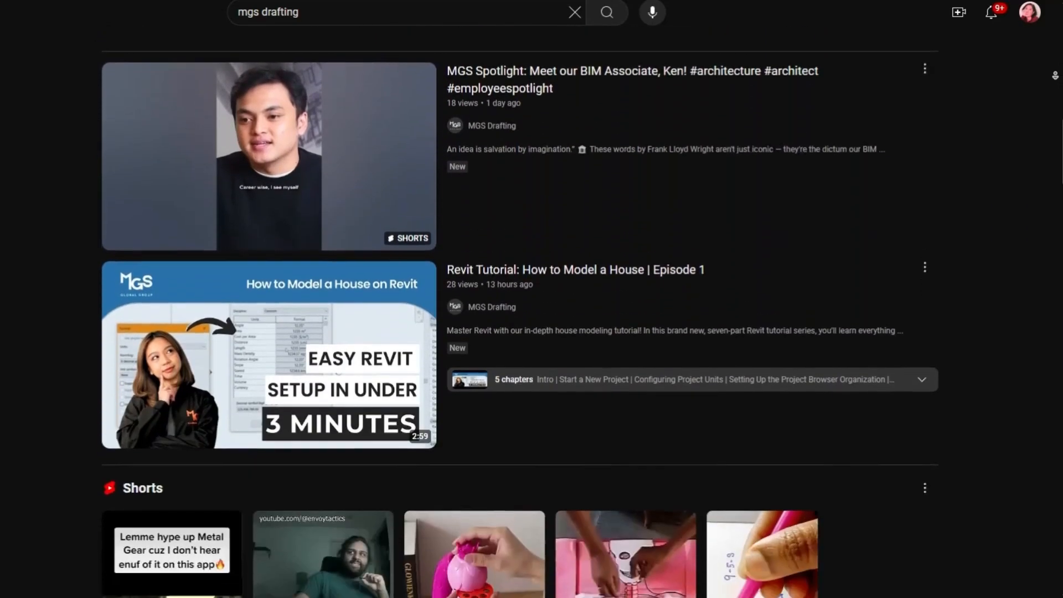
Open the 'Revit Tutorial: How to Model a House | Episode 1' video from MGS Drafting
{"action": "left_click", "coordinate": [268, 354]}
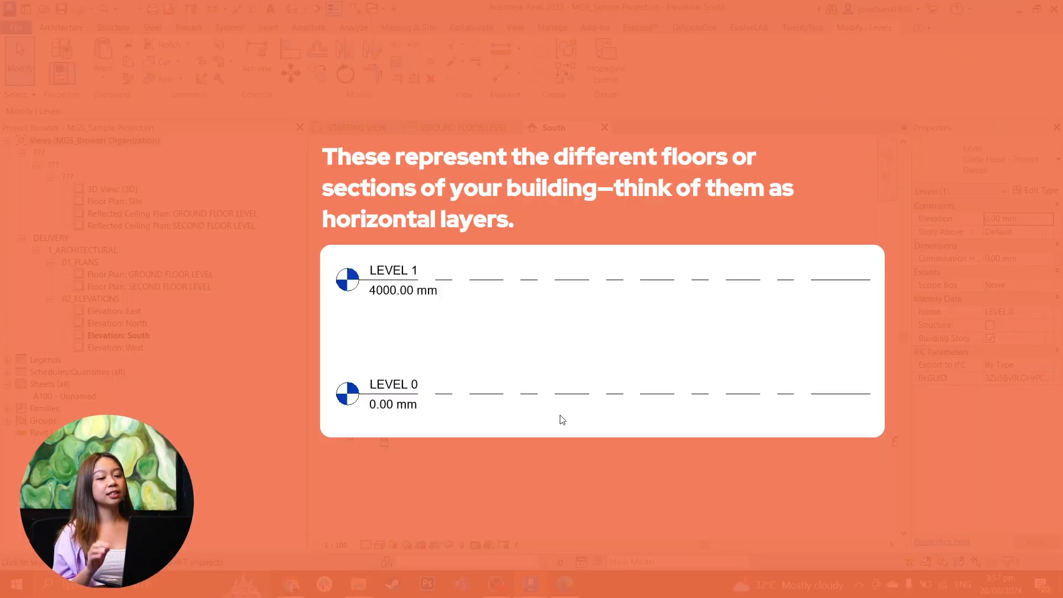
Rename the South elevation levels to GROUND FLOOR LEVEL and SECOND FLOOR LEVEL
{"action": "left_click", "coordinate": [561, 419]}
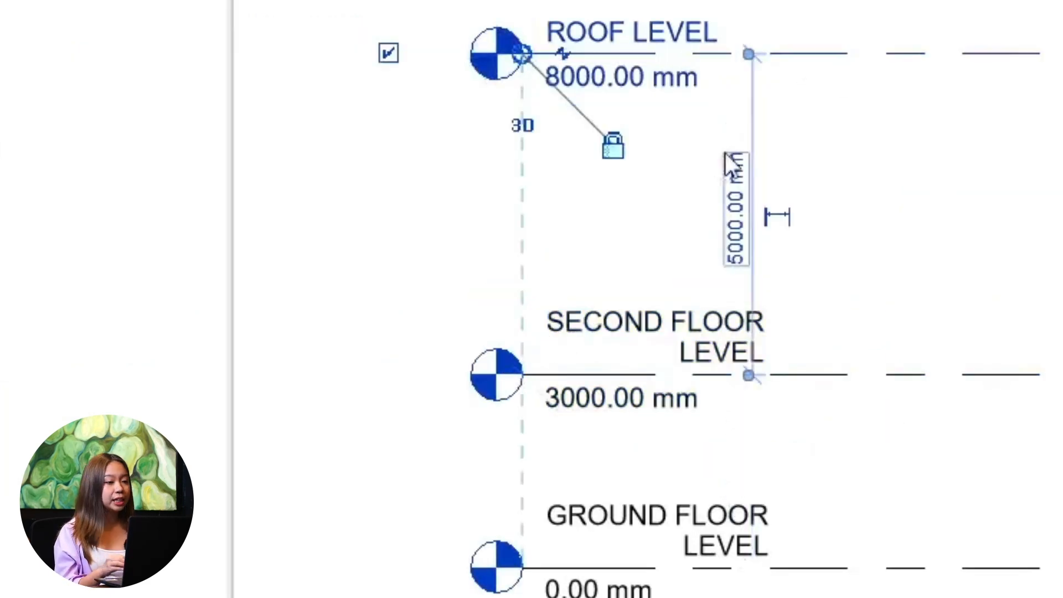
Edit the second-floor-to-roof temporary dimension to 5000 mm, placing the roof at 8000 mm
{"action": "double_click", "coordinate": [731, 215]}
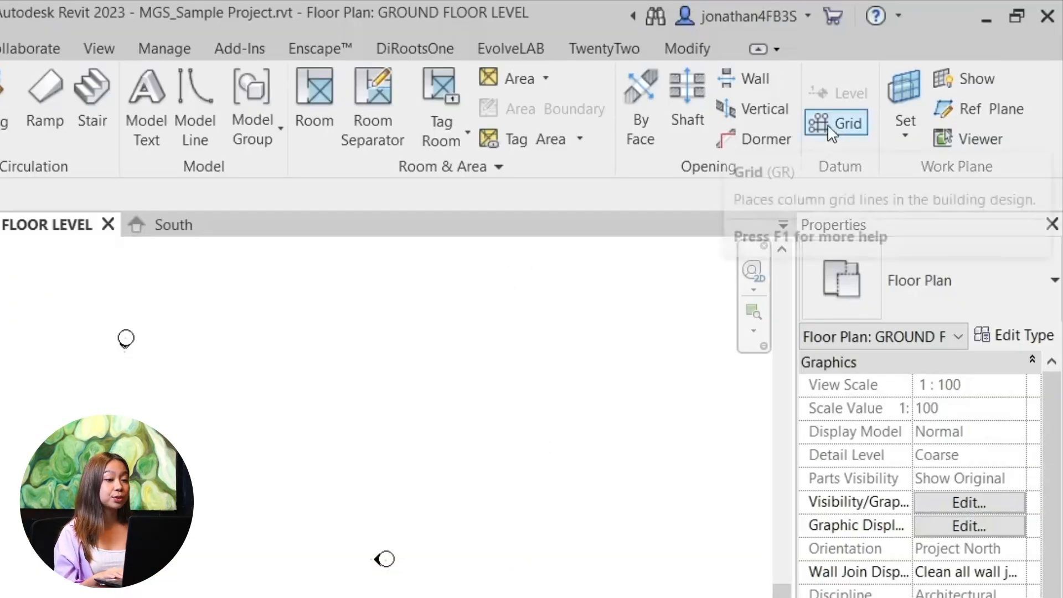
Start the Grid tool on the GROUND FLOOR LEVEL plan
{"action": "left_click", "coordinate": [835, 122]}
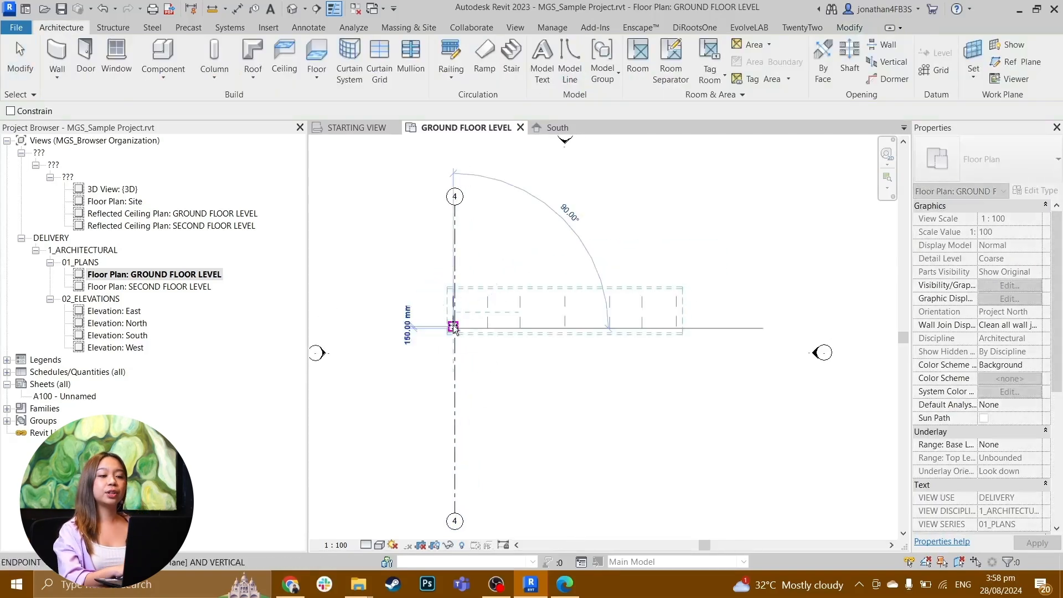
Finish the first vertical grid line and zoom out over the ground floor plan
{"action": "left_click", "coordinate": [453, 326]}
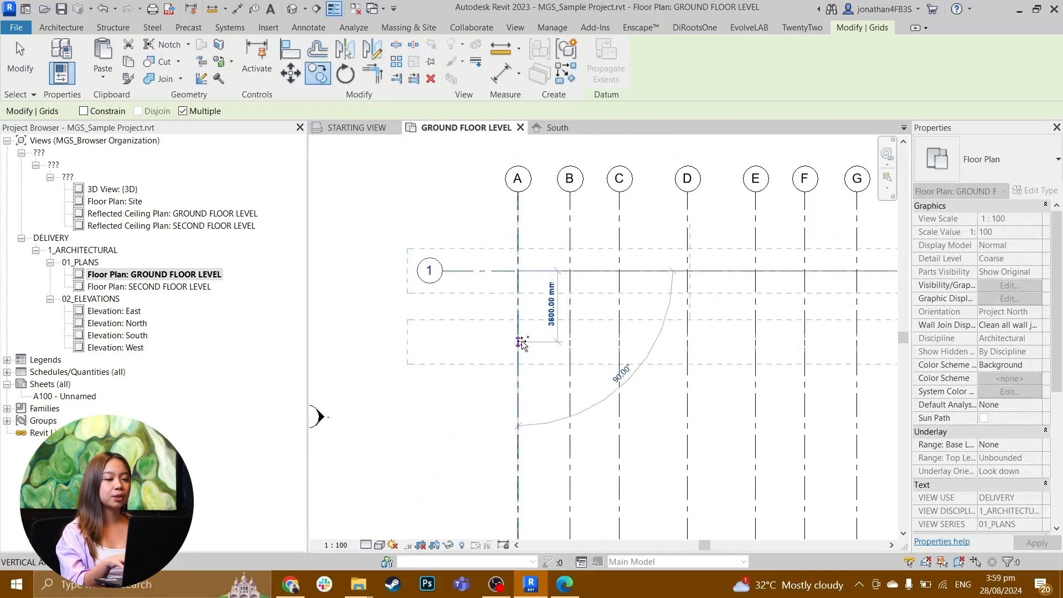
{"action": "scroll", "scroll_direction": "down", "scroll_amount": 3}
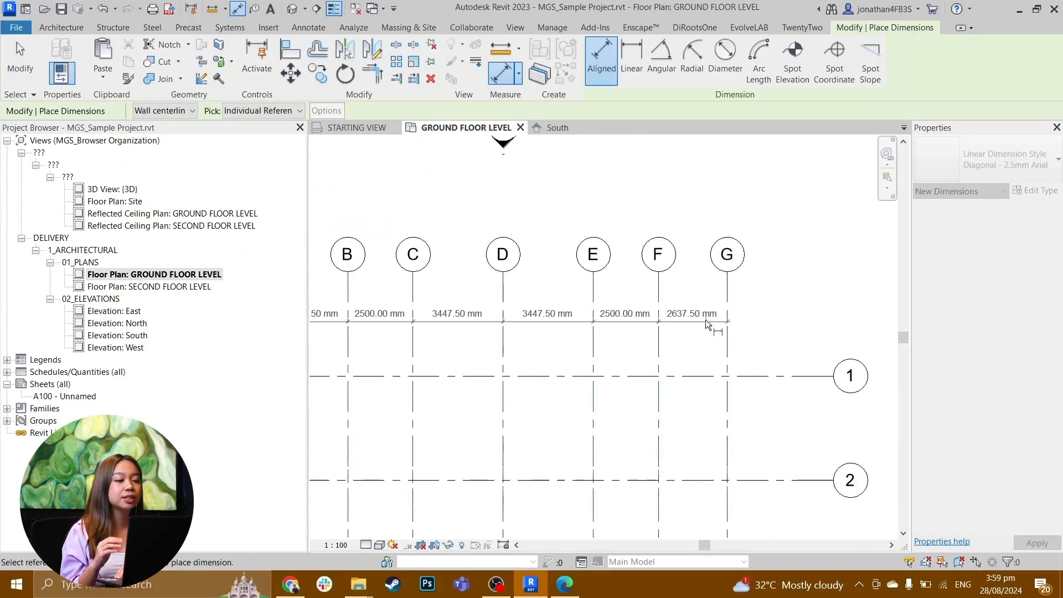
Complete the chain of grid dimensions and retype a spacing value starting with 260
{"action": "key", "text": "Escape"}
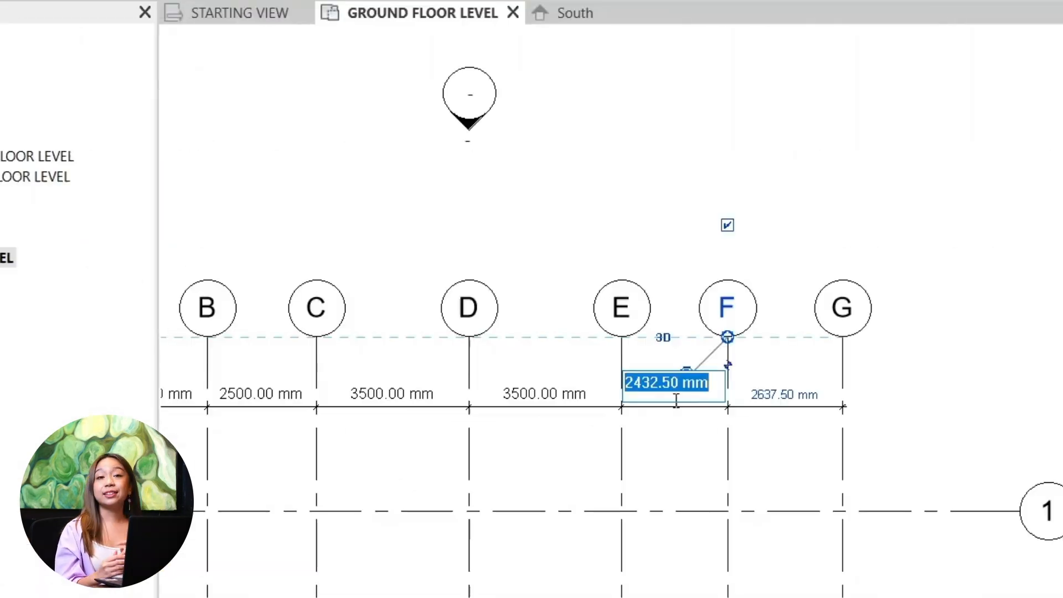
{"action": "type", "text": "260"}
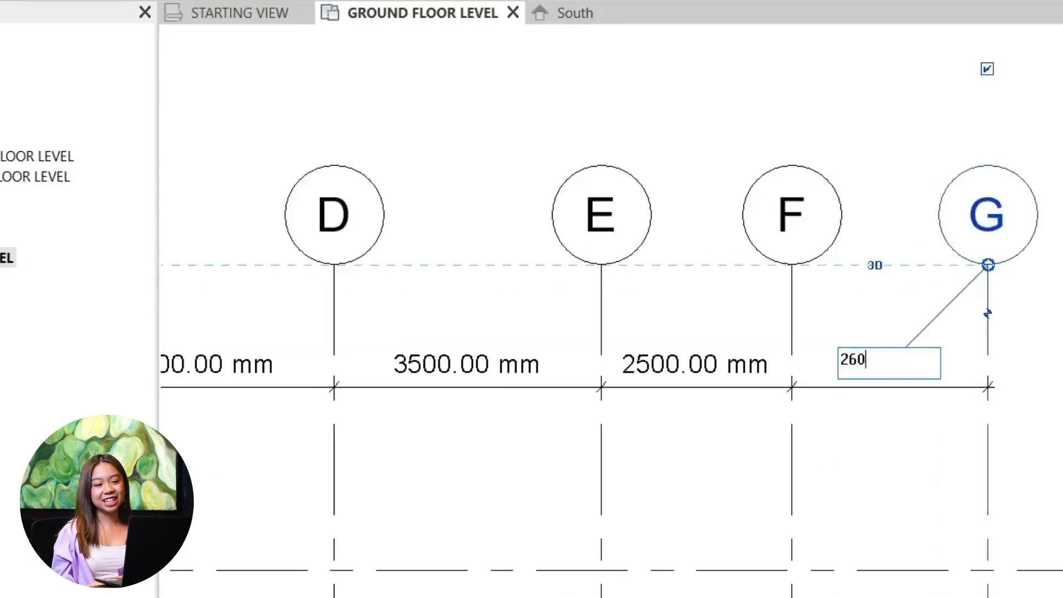